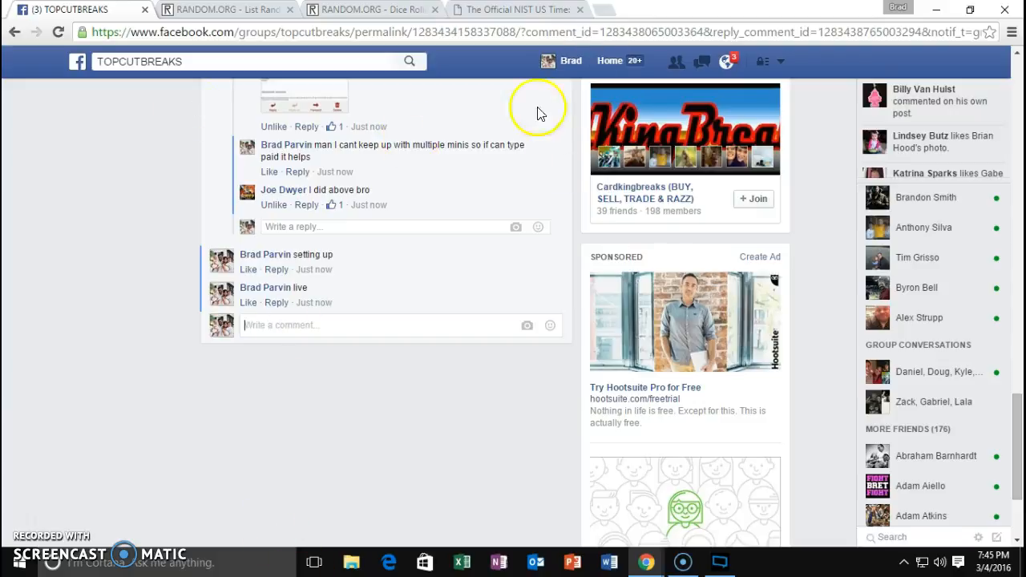
Step: Return to the RANDOM.ORG tab and open a fresh List Randomizer from Lists & More
click(224, 9)
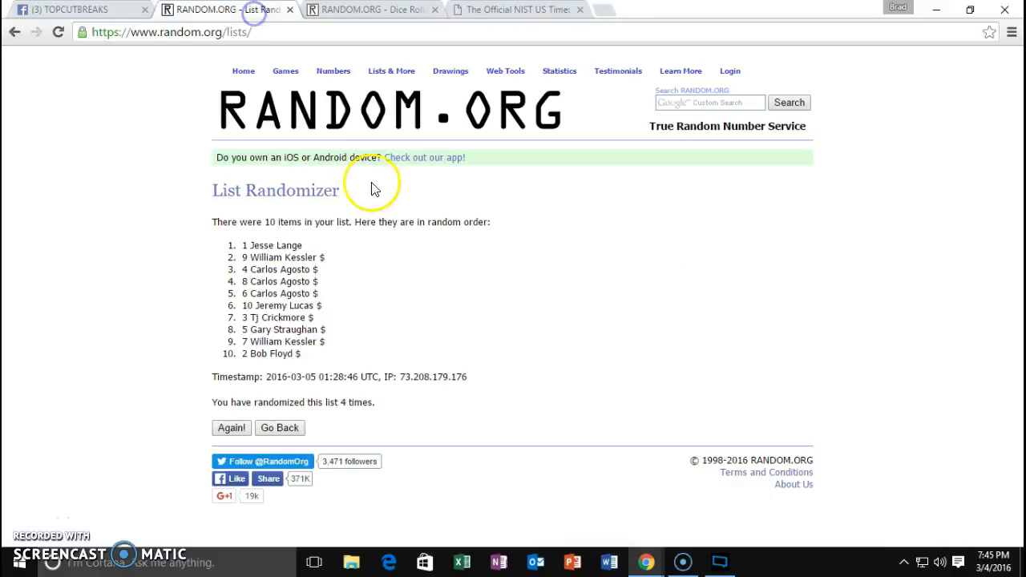
click(390, 71)
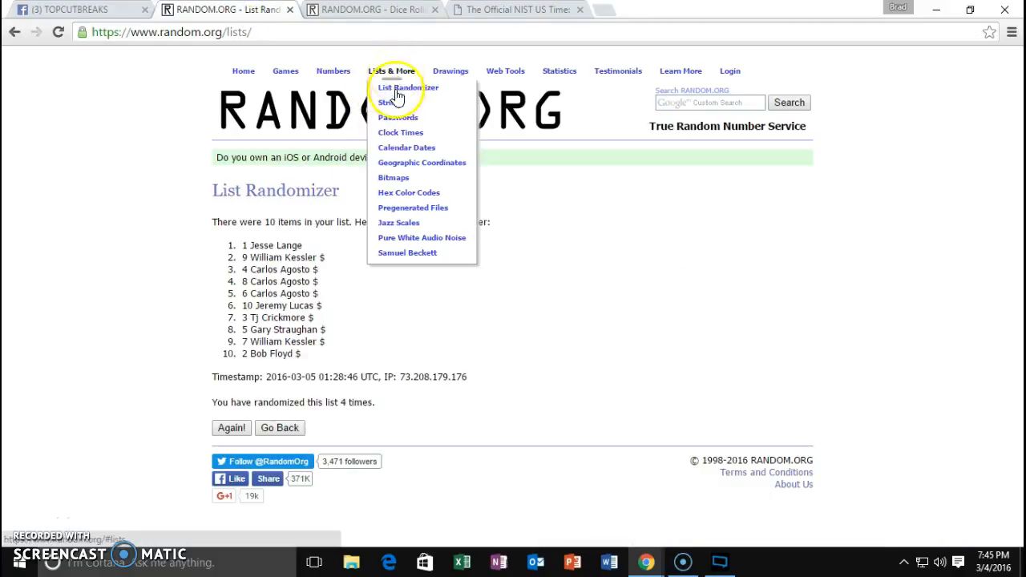
click(400, 88)
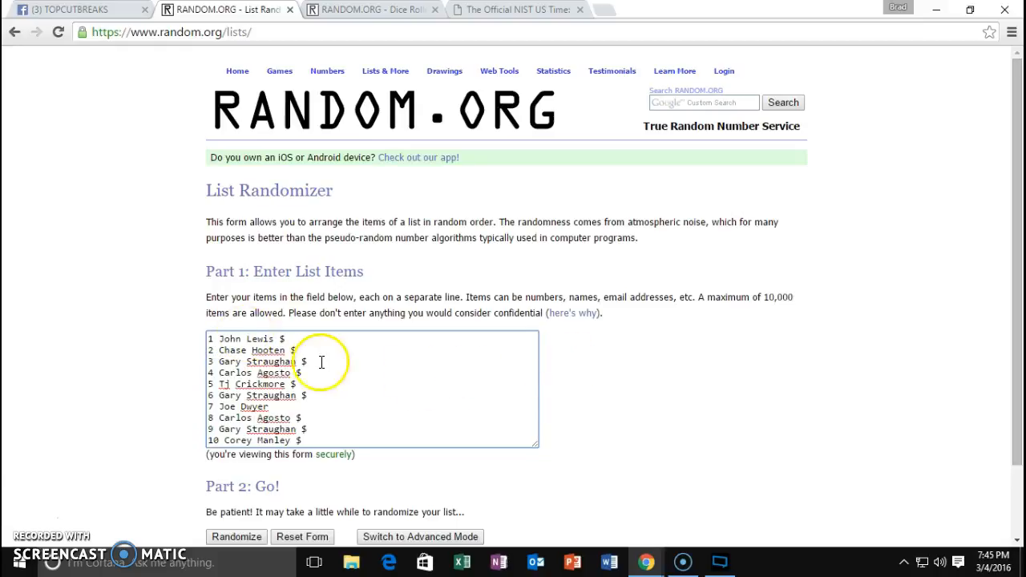
mouse_move(241, 384)
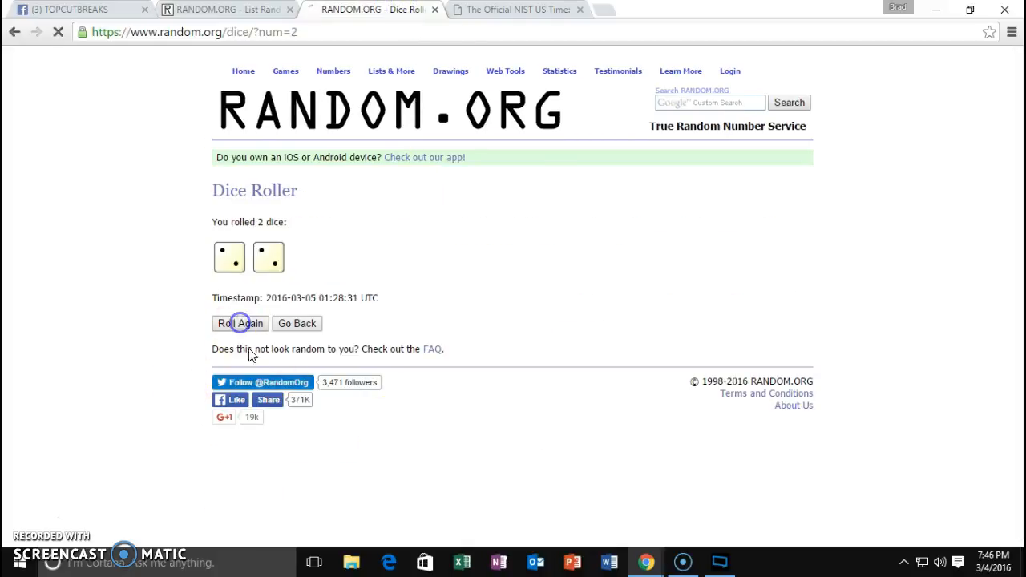
Step: Check the official time on time.gov, then randomize the ten-name list several times
click(518, 10)
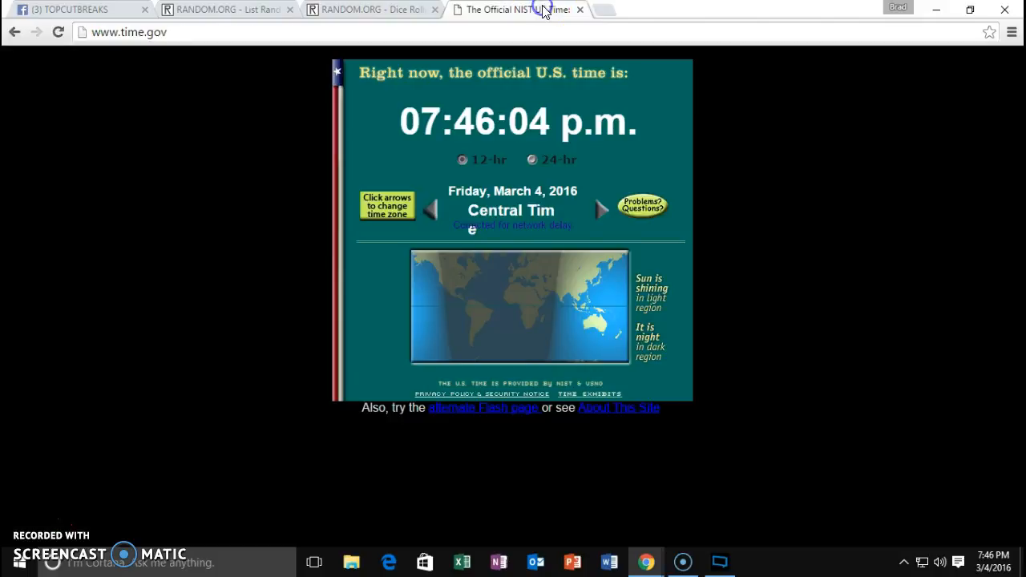
click(225, 9)
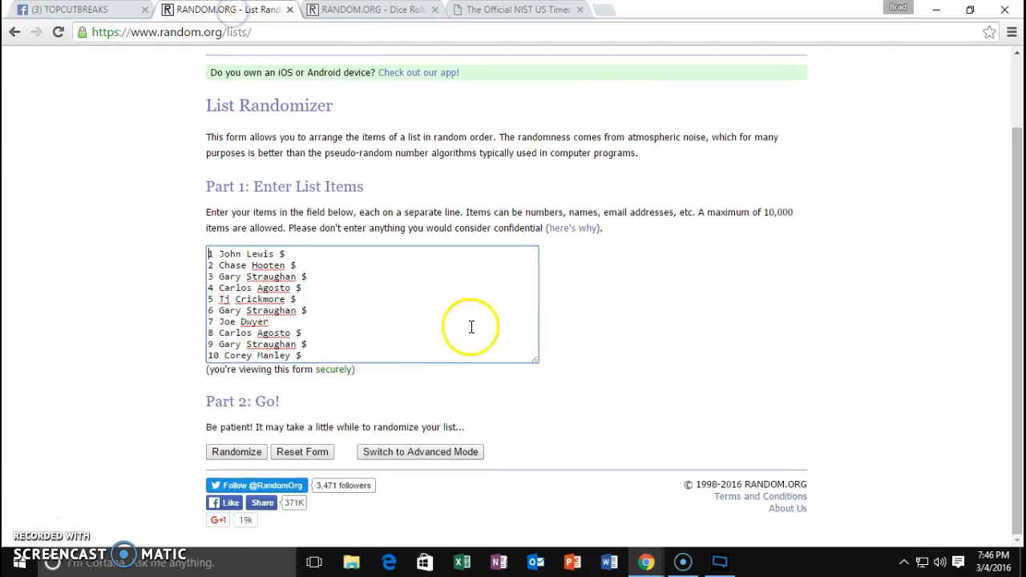
click(236, 452)
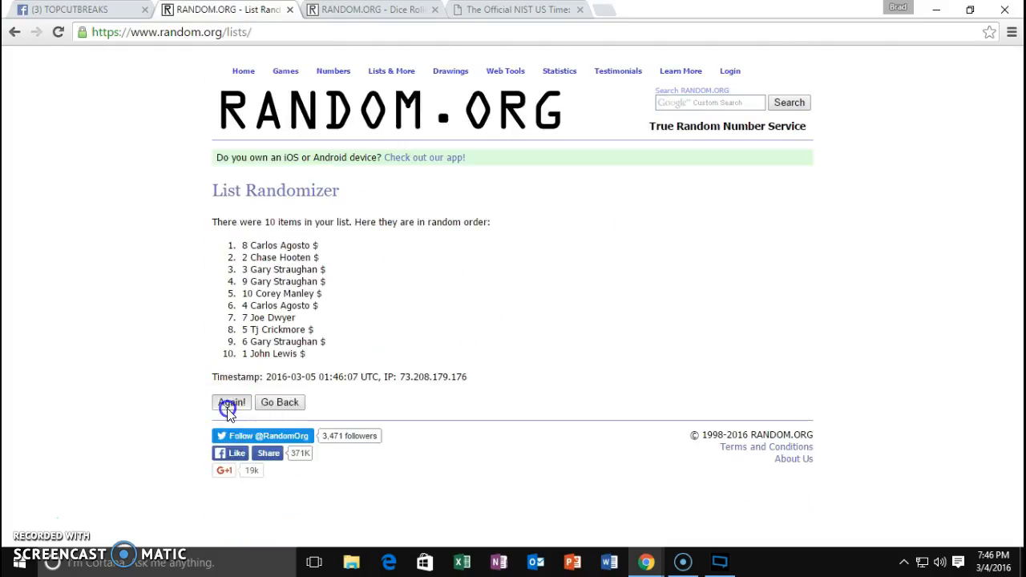
click(231, 403)
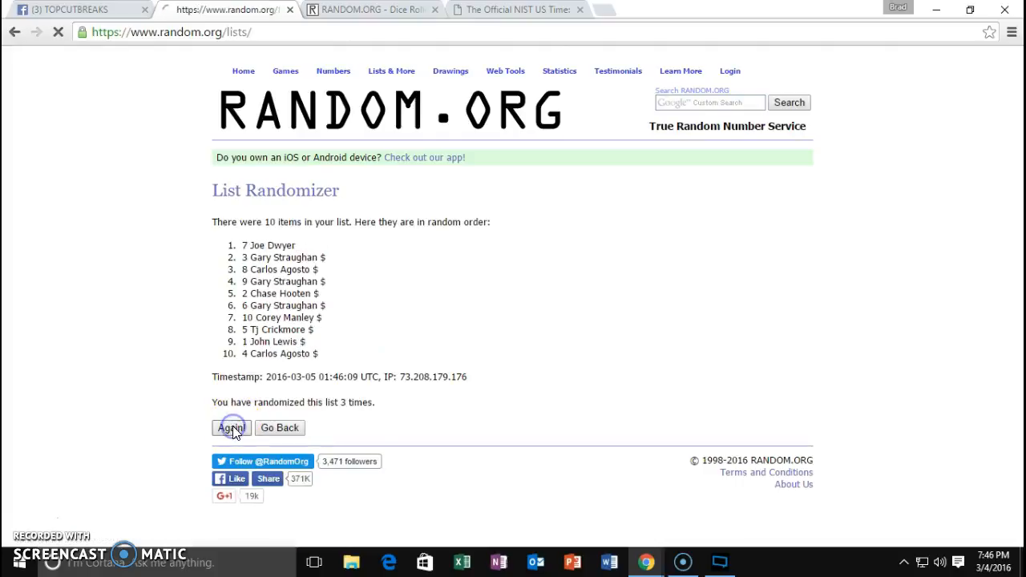
click(231, 428)
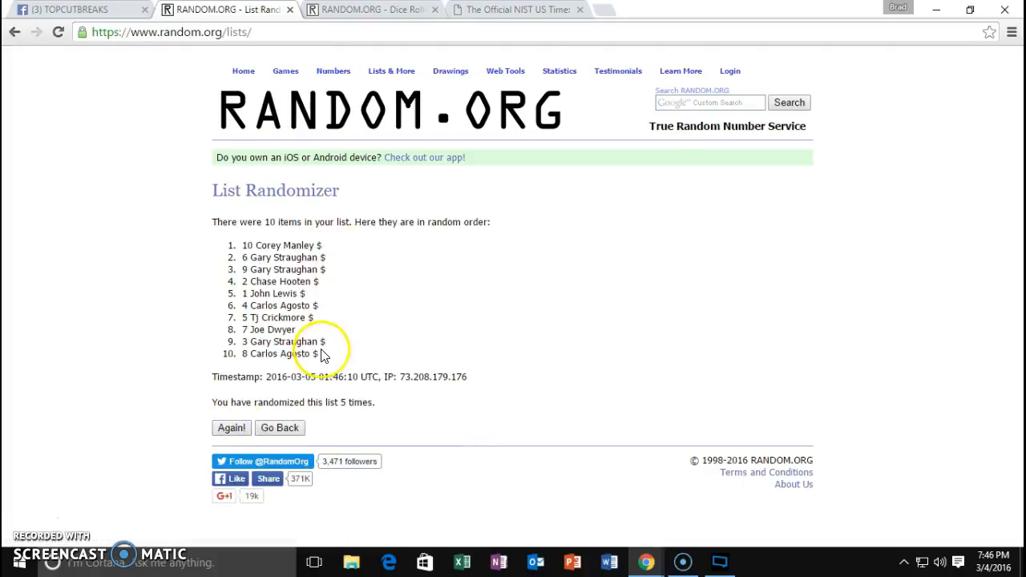
Step: Randomize the list a sixth time, then start typing 'don' in the TOPCUTBREAKS Facebook thread
click(393, 8)
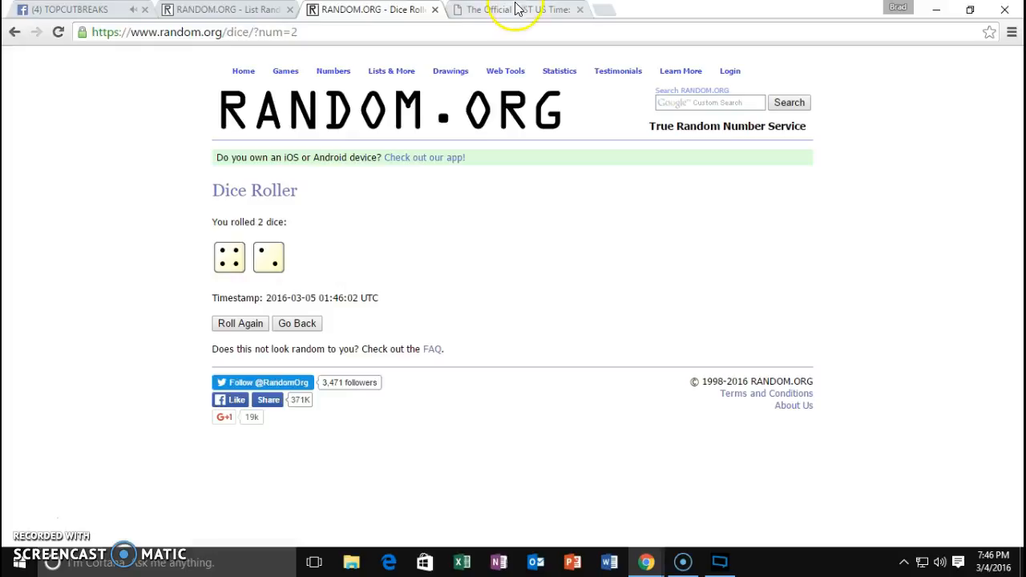
click(224, 11)
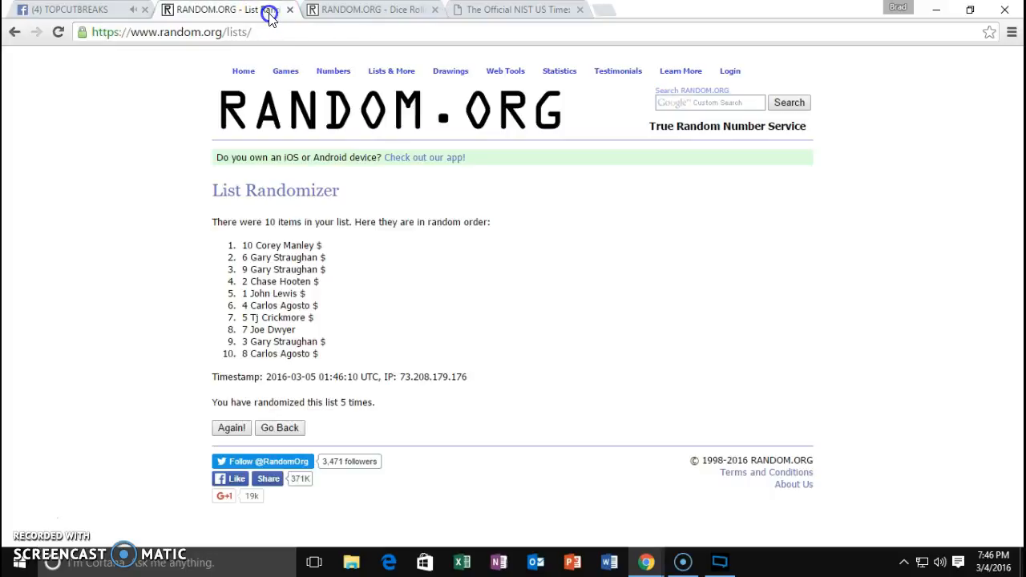
click(231, 429)
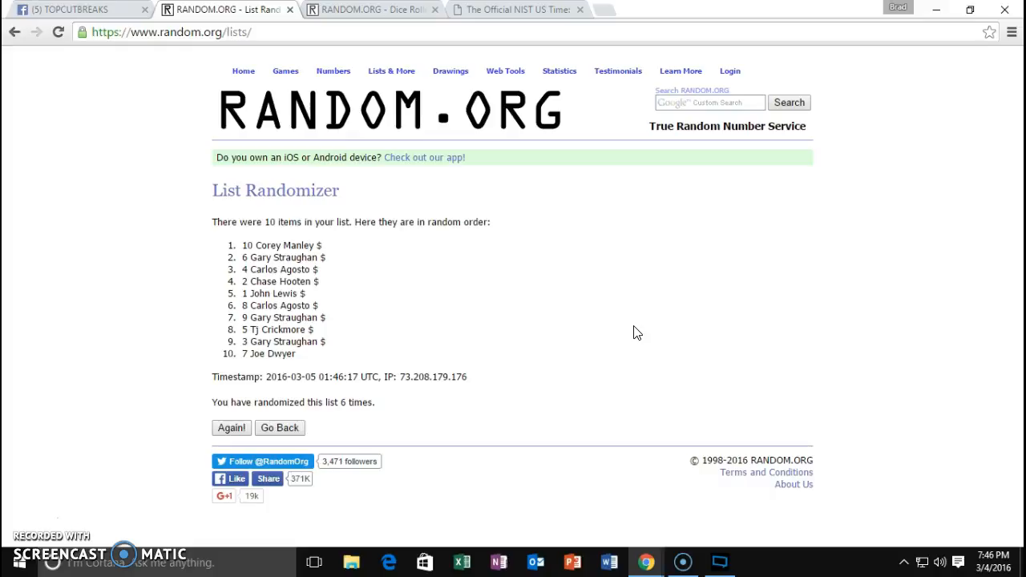
click(97, 15)
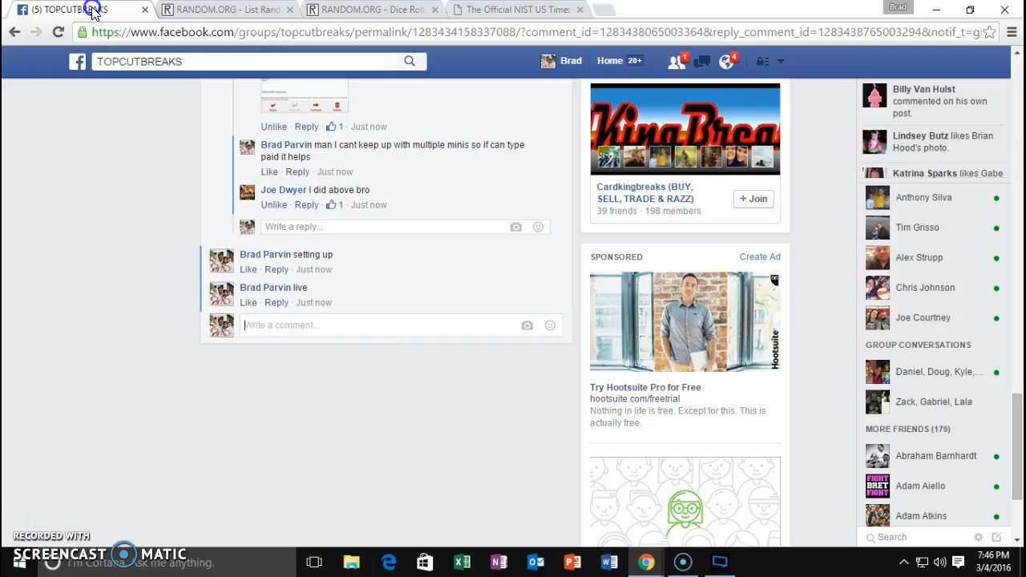
text(don)
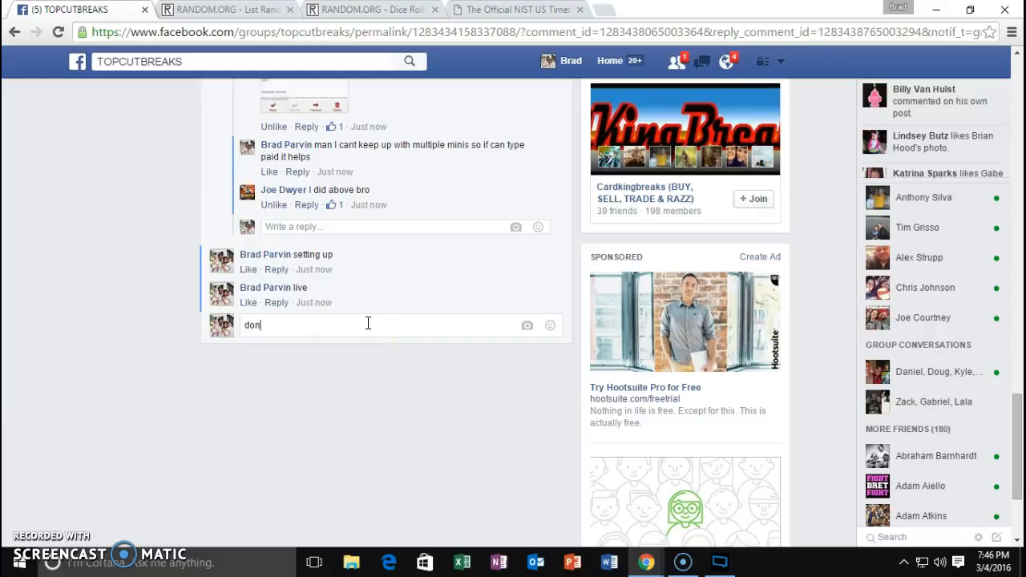